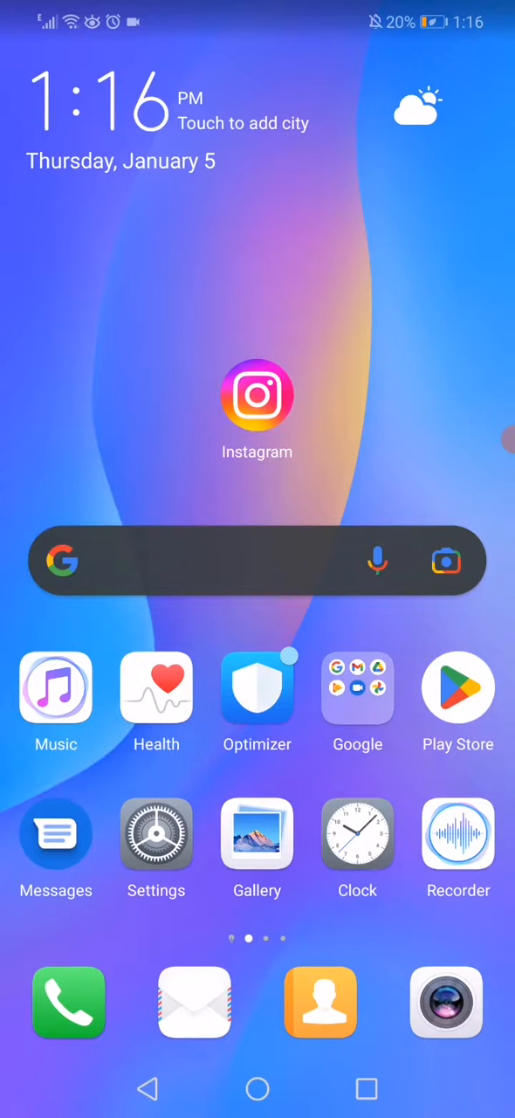
Step: Bring up Instagram's App info page from its home-screen icon options
click(157, 835)
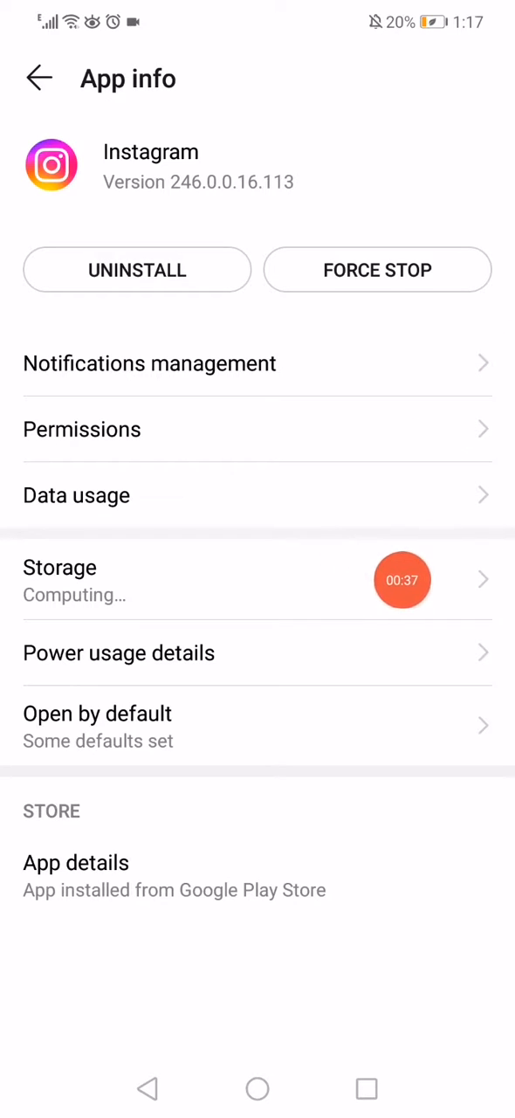
Step: Clear Instagram's cached data from its Storage page, then go to its Google Play listing
click(59, 566)
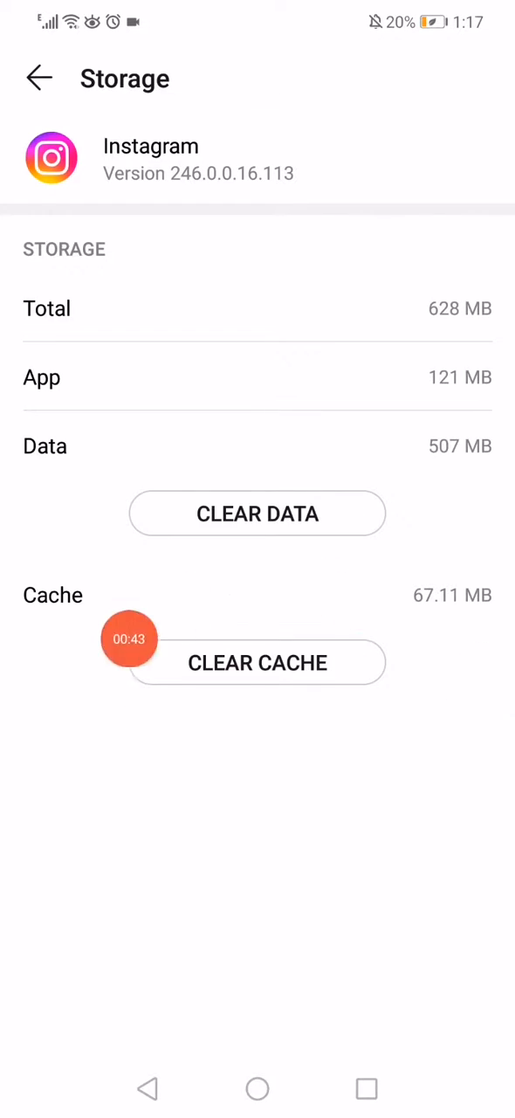
click(38, 77)
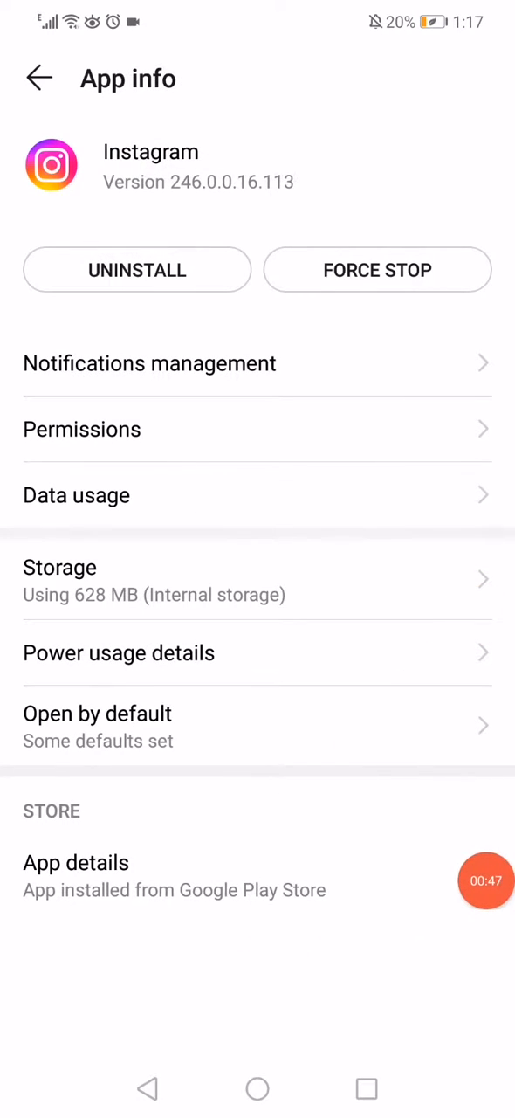
click(77, 863)
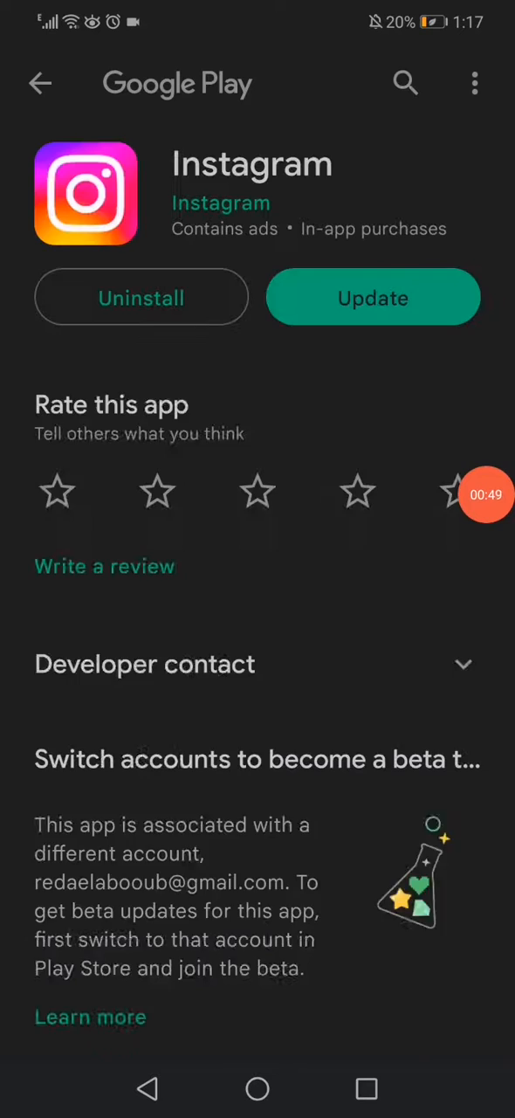